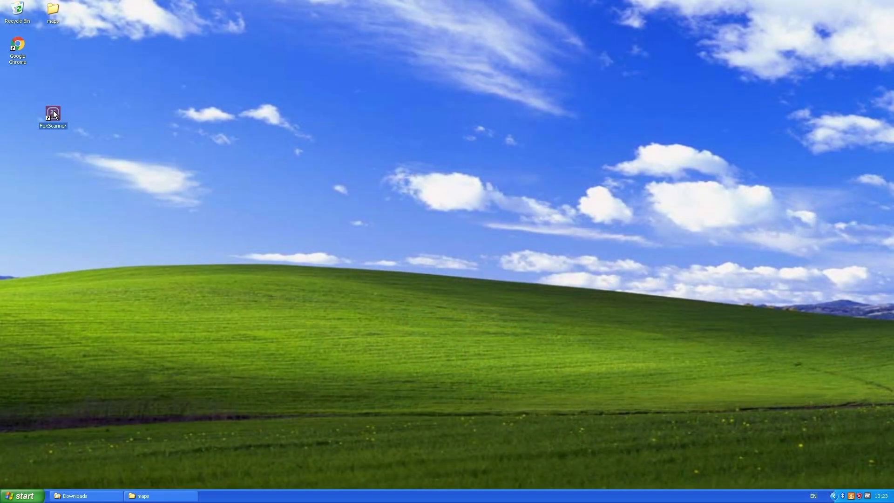
Step: Launch FoxScanner from the desktop so the V8.40 login window appears
{"action": "double_click", "coordinate": [53, 114]}
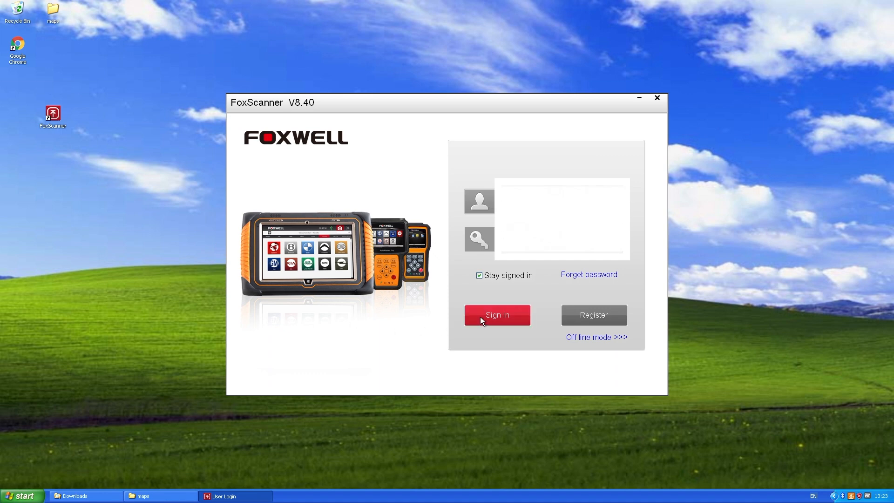
Step: Sign in so Available Updates lists the UPDATETOOLS V8.41 update
{"action": "left_click", "coordinate": [496, 315]}
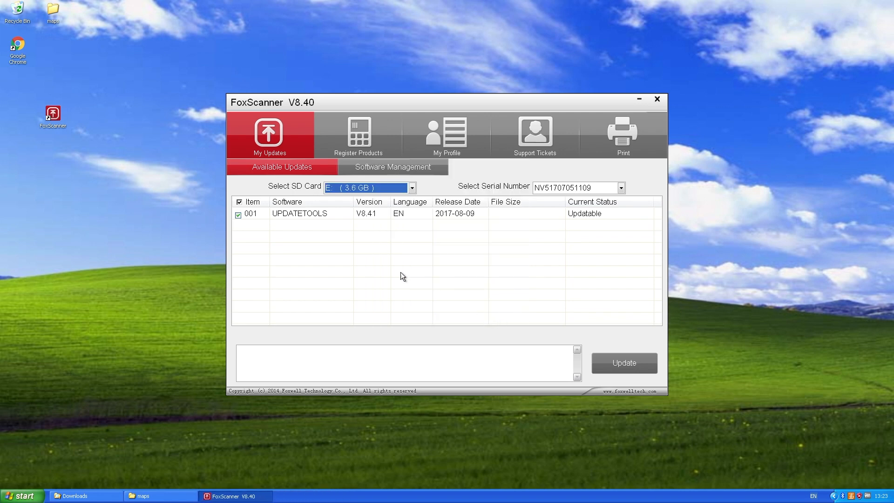
{"action": "mouse_move", "coordinate": [518, 224]}
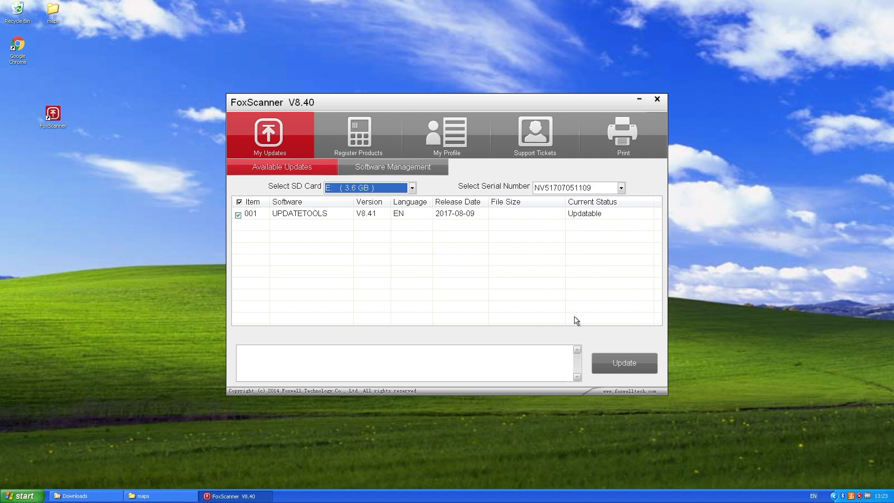
Step: Install the checked UPDATETOOLS V8.41 update and let FoxScanner restart as V8.41
{"action": "left_click", "coordinate": [624, 363]}
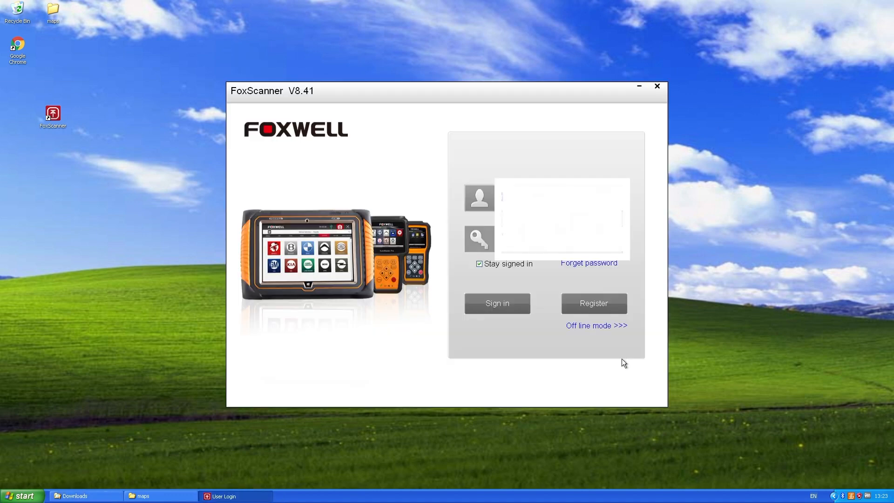
{"action": "mouse_move", "coordinate": [497, 303]}
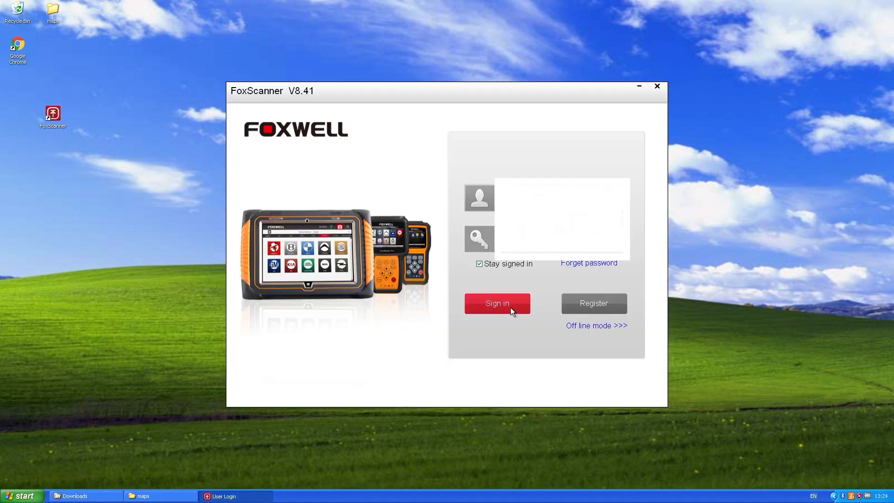
Step: Sign back into V8.41 so the update list shows LAND_ROVER V9.50 ticked as updatable
{"action": "left_click", "coordinate": [497, 303]}
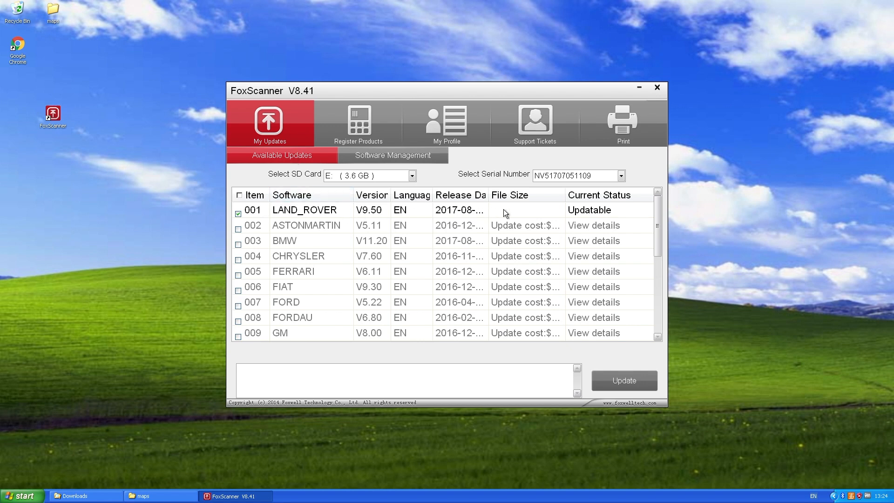
{"action": "mouse_move", "coordinate": [624, 380]}
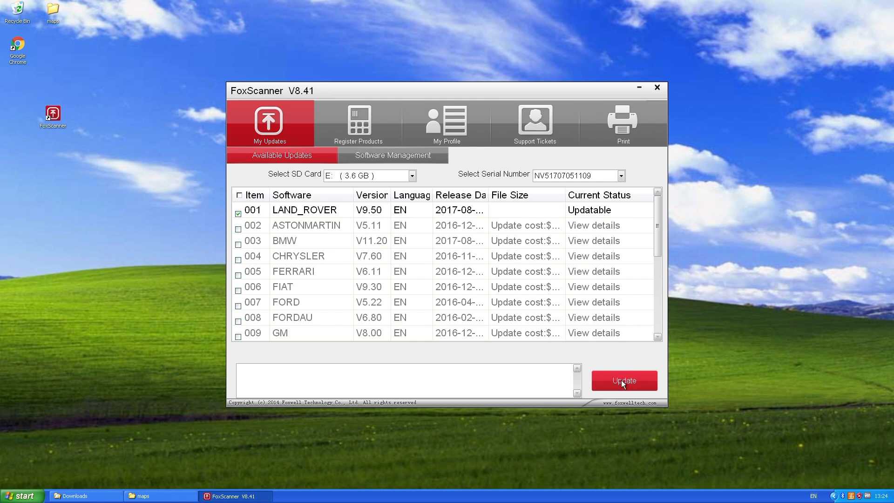
Step: Download the ticked LAND_ROVER V9.50 update (16.25MB) to SD card drive E:
{"action": "left_click", "coordinate": [624, 380]}
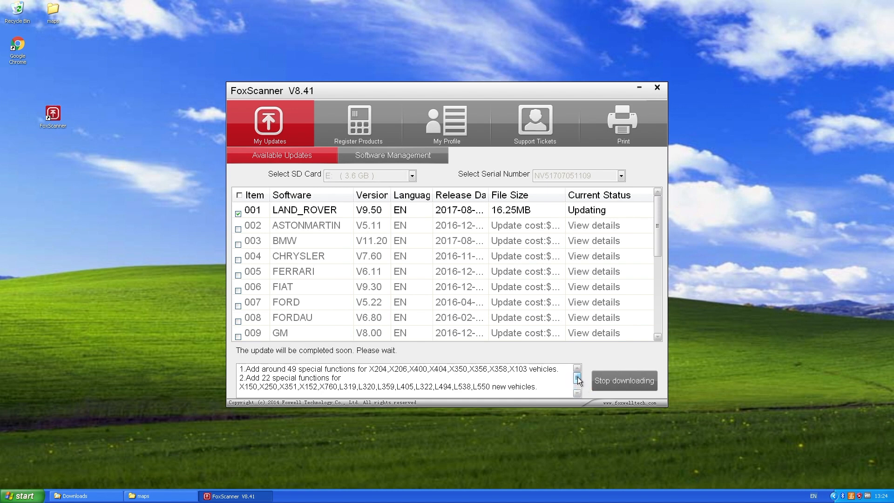
{"action": "mouse_move", "coordinate": [589, 366]}
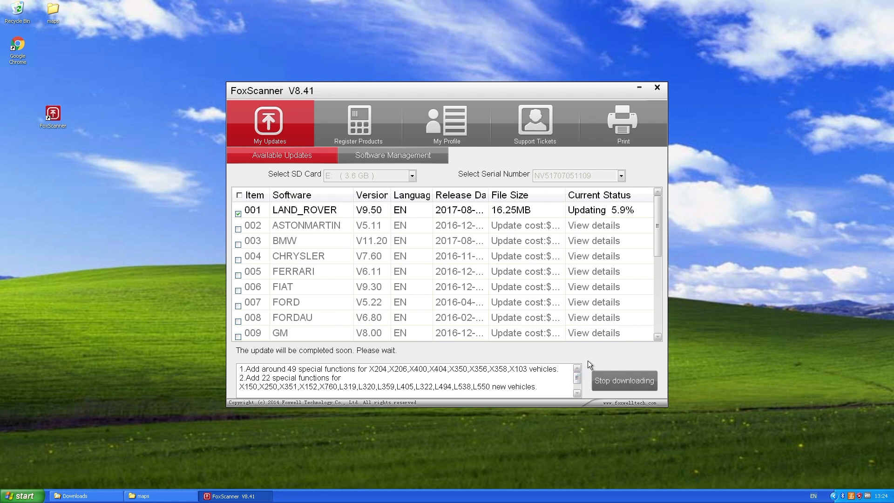